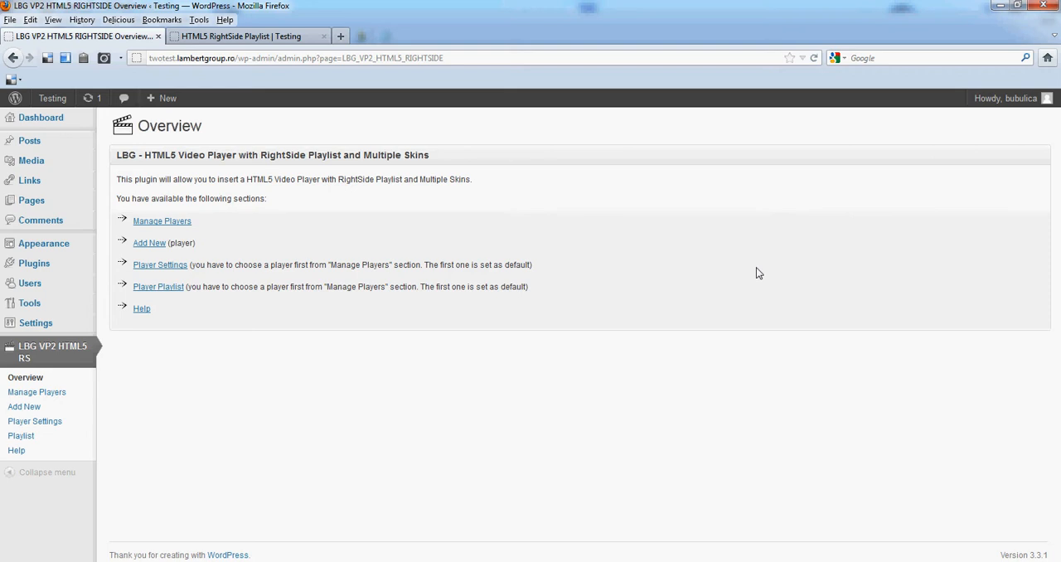
mouse_move(98, 399)
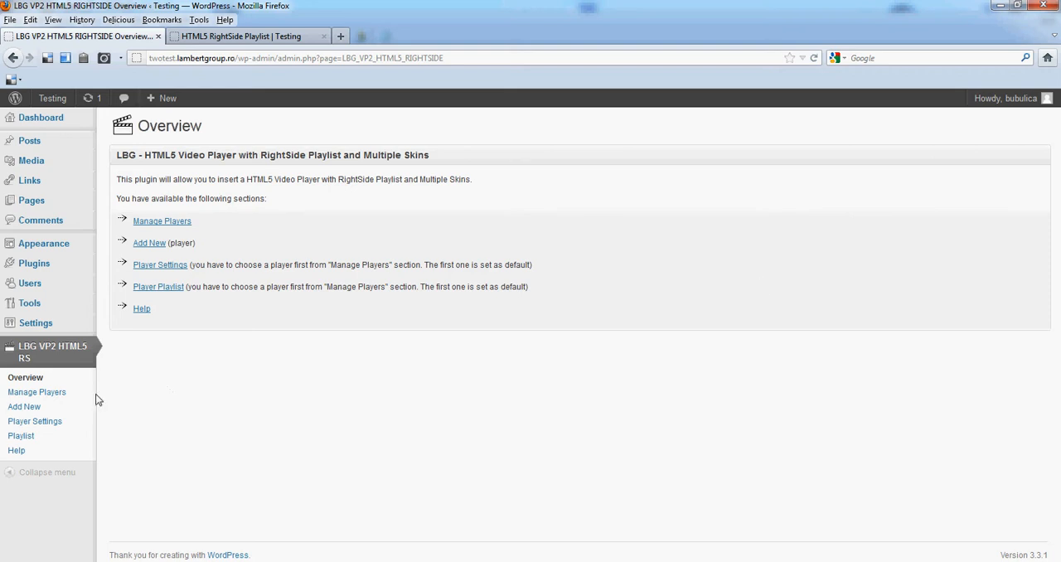
mouse_move(37, 392)
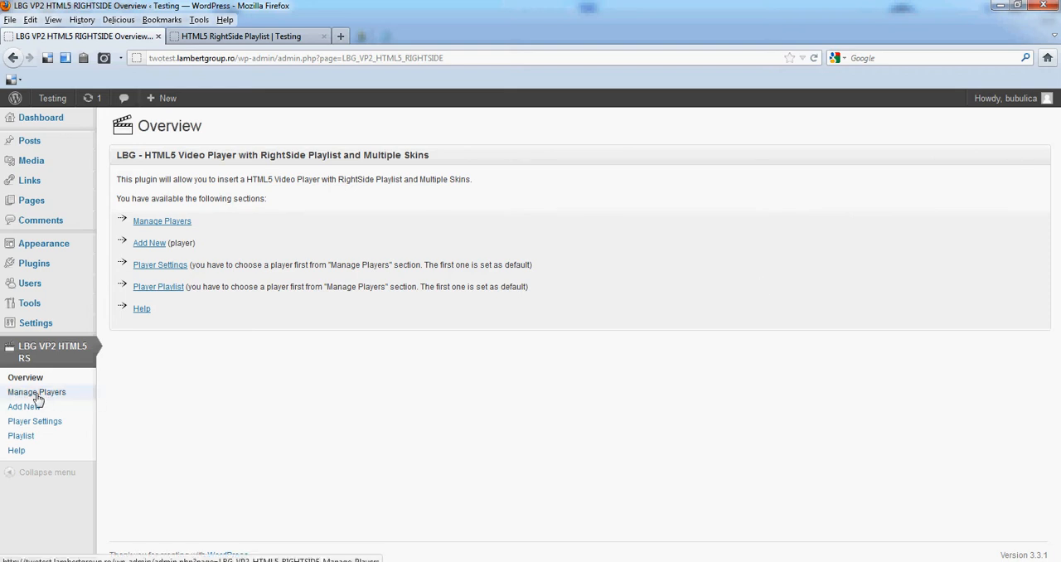
Open the Manage Players page of LBG VP2 HTML5 RS from the sidebar
click(36, 392)
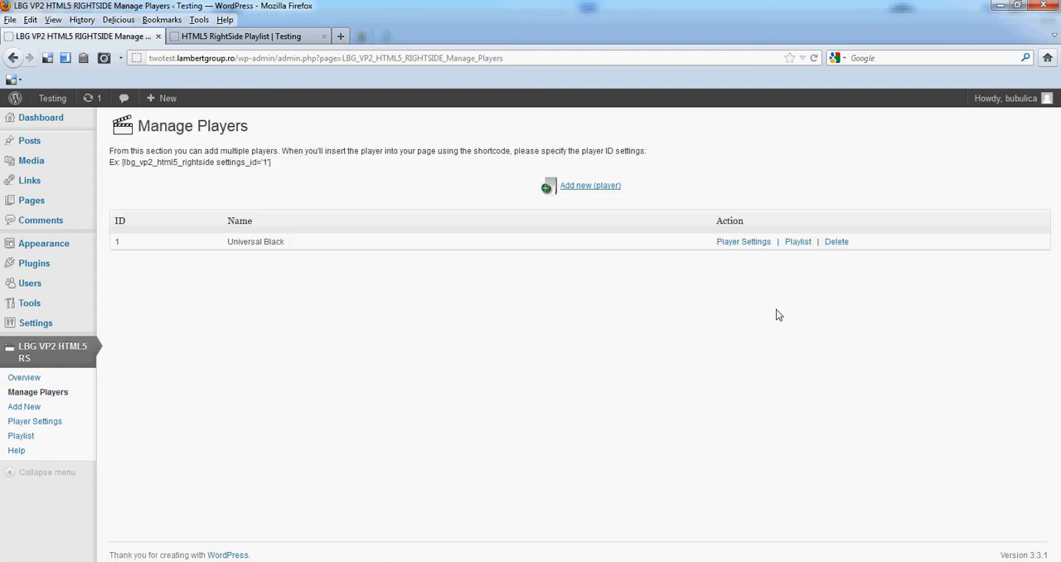
Open Player Settings for the Universal Black player
click(743, 241)
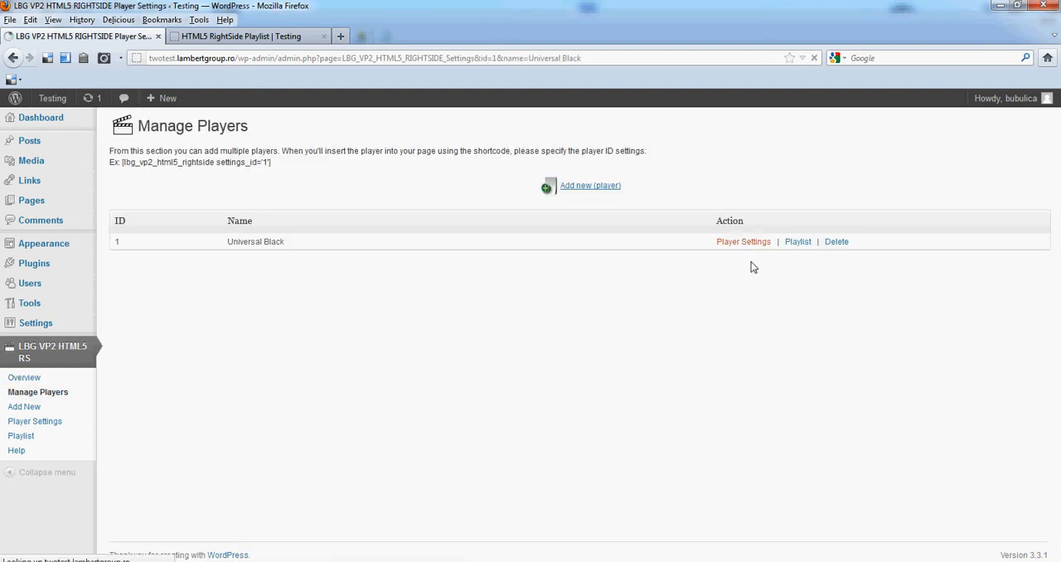
click(743, 241)
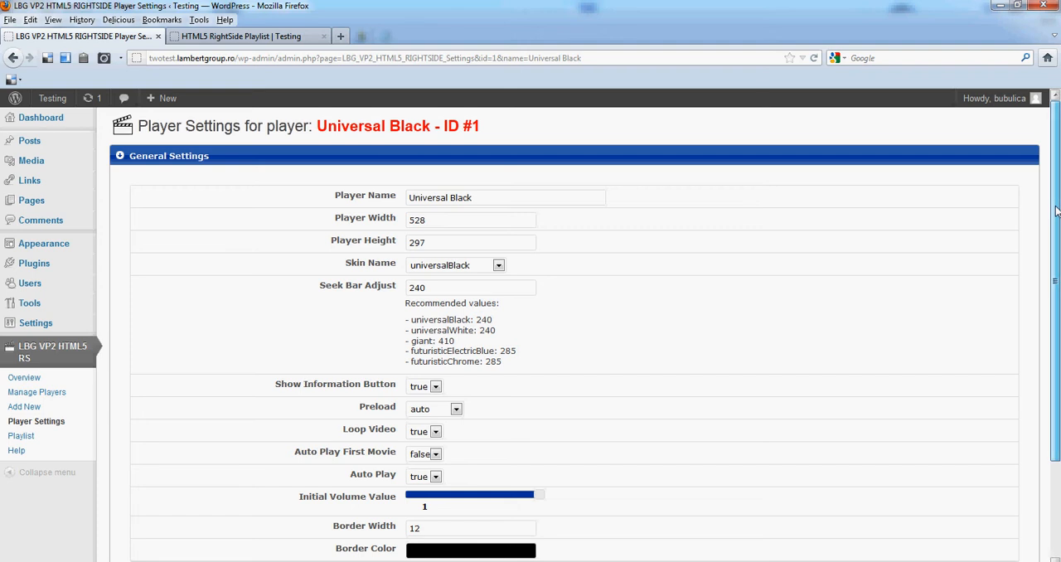
scroll(down, 3)
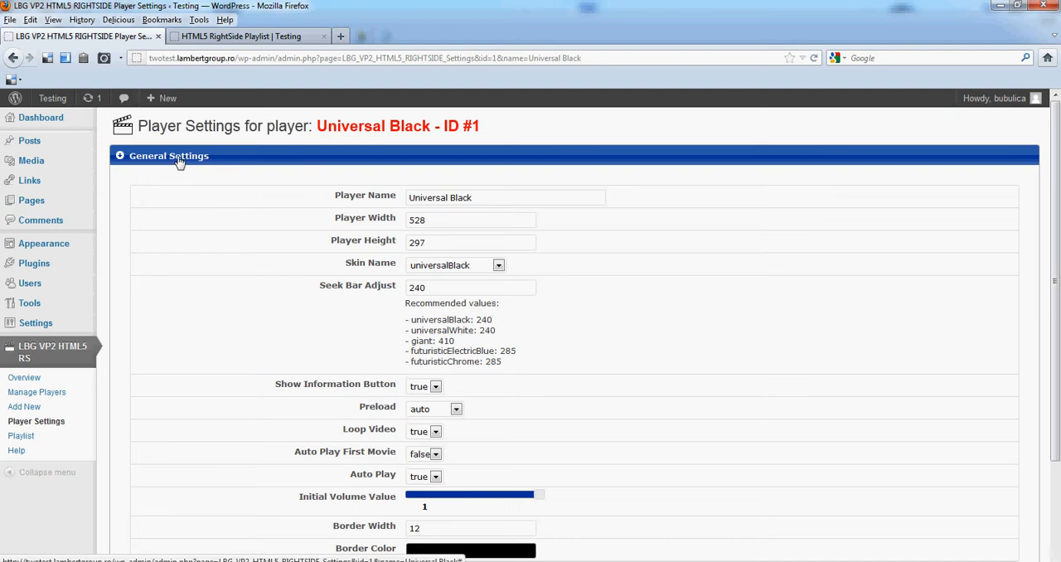
scroll(down, 3)
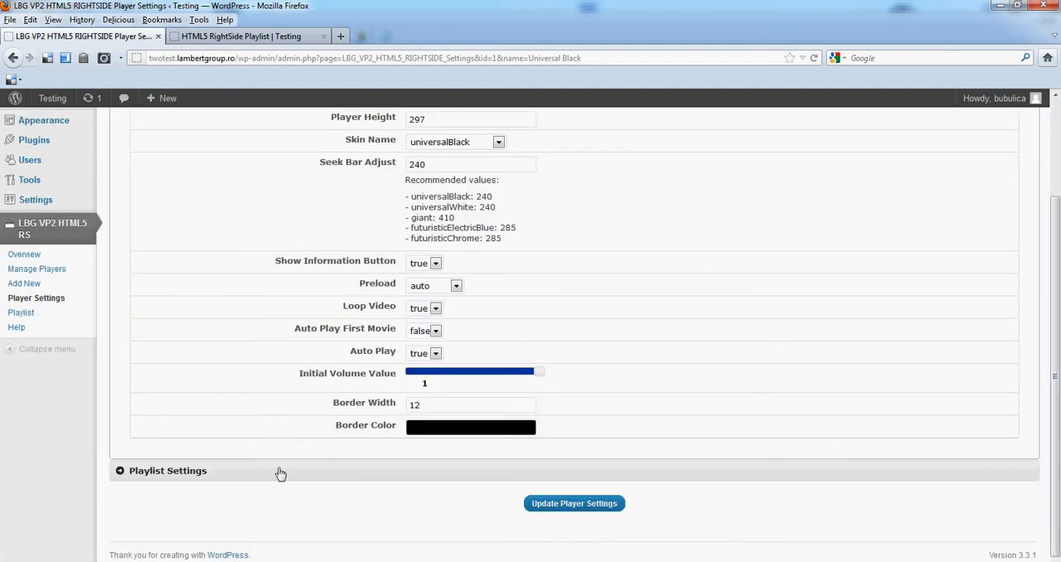
Review the Playlist and General Settings panels and skin list, keeping universalBlack
click(167, 470)
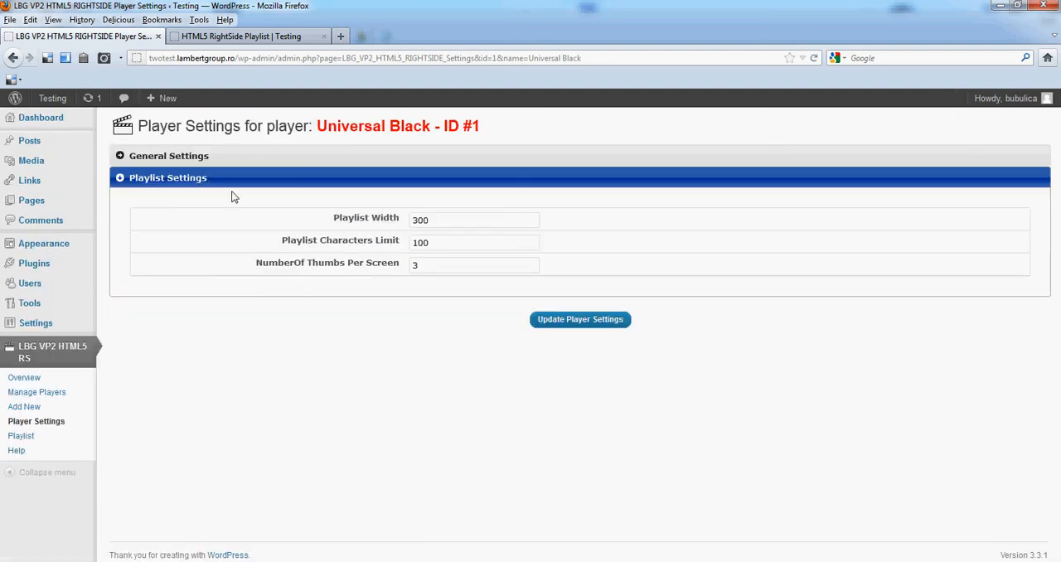
click(168, 156)
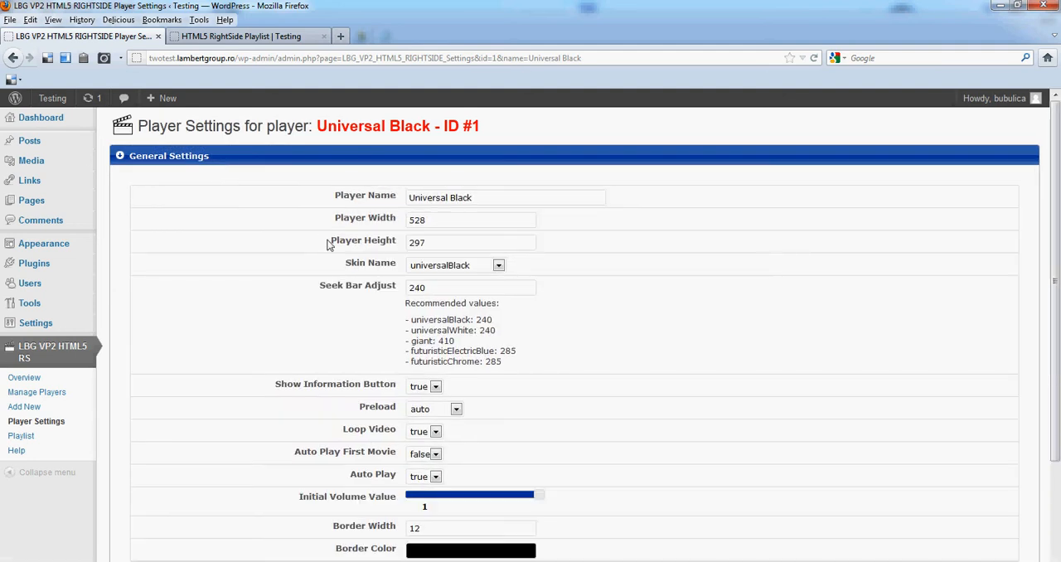
scroll(down, 3)
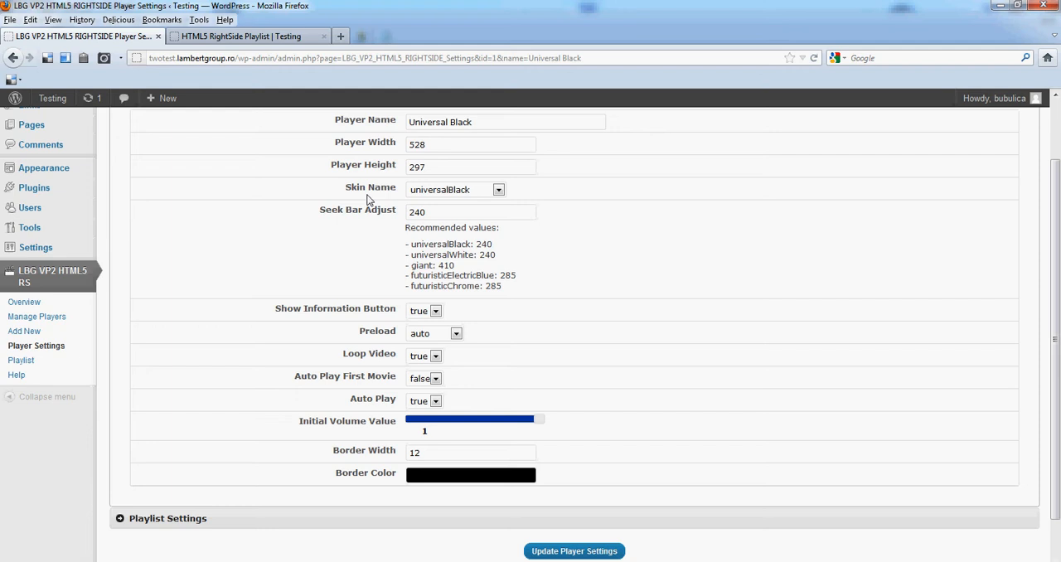
mouse_move(504, 205)
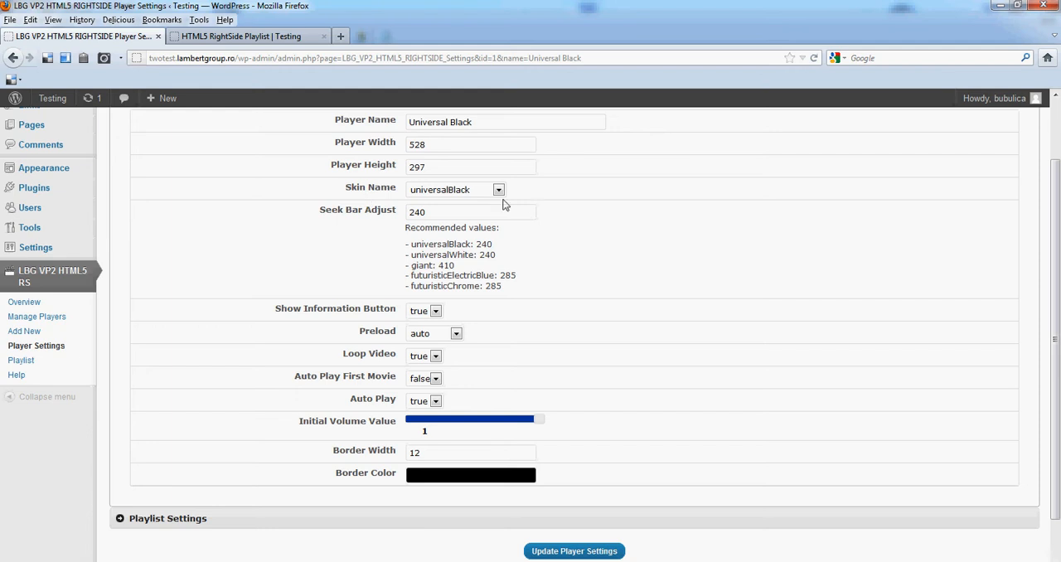
click(497, 189)
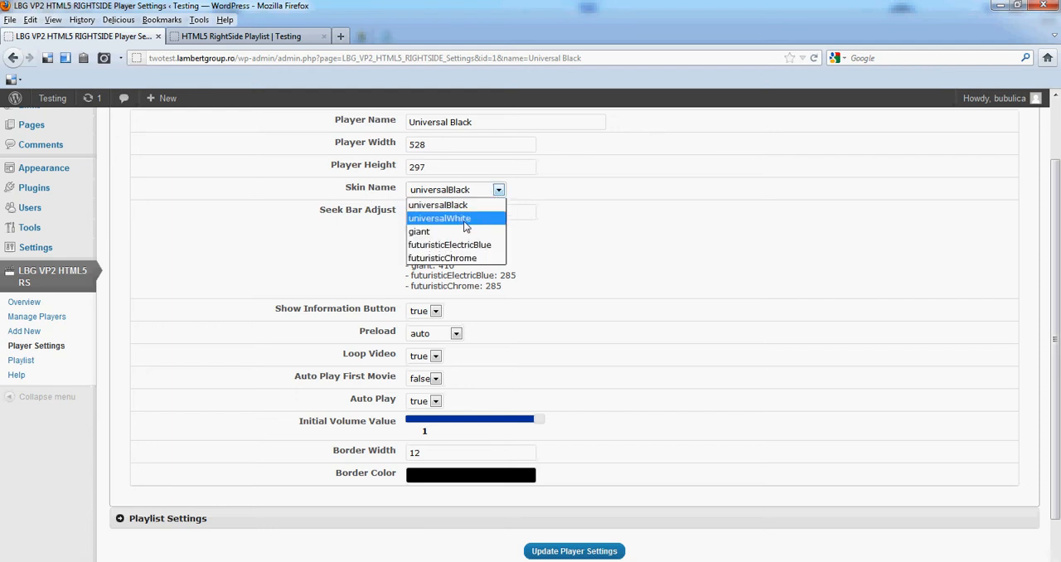
mouse_move(437, 205)
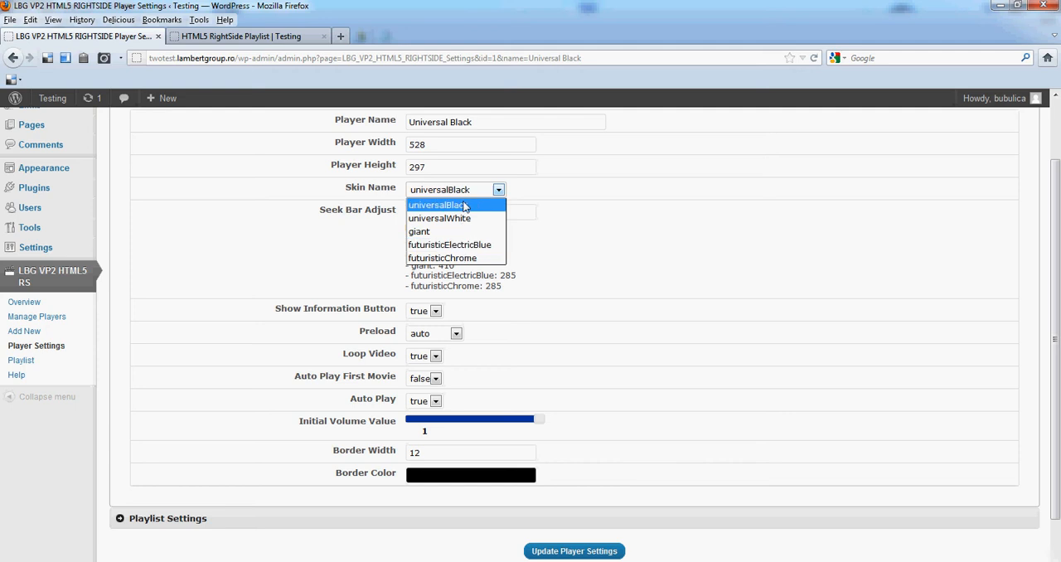
click(438, 205)
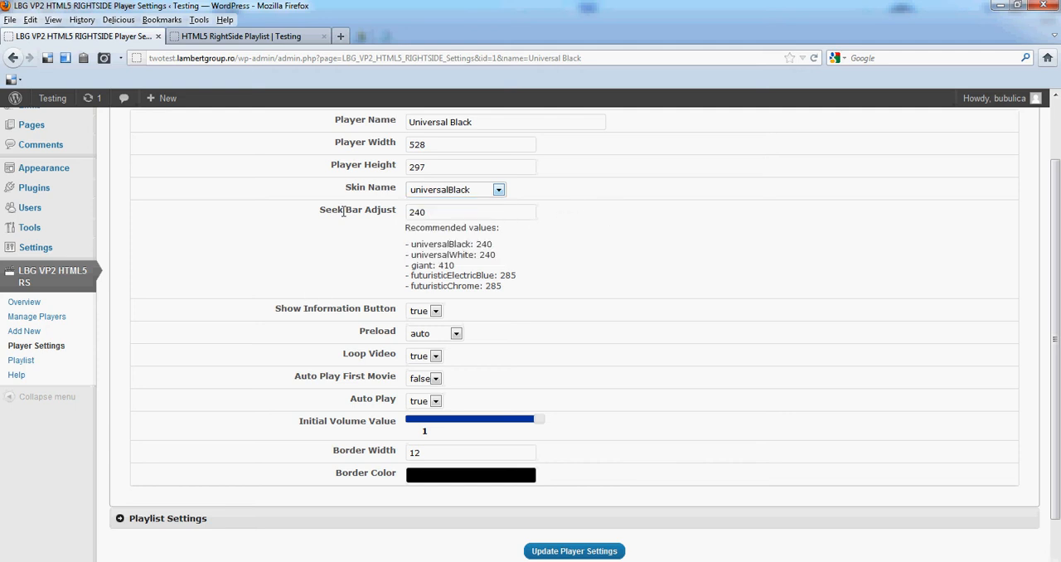
mouse_move(337, 474)
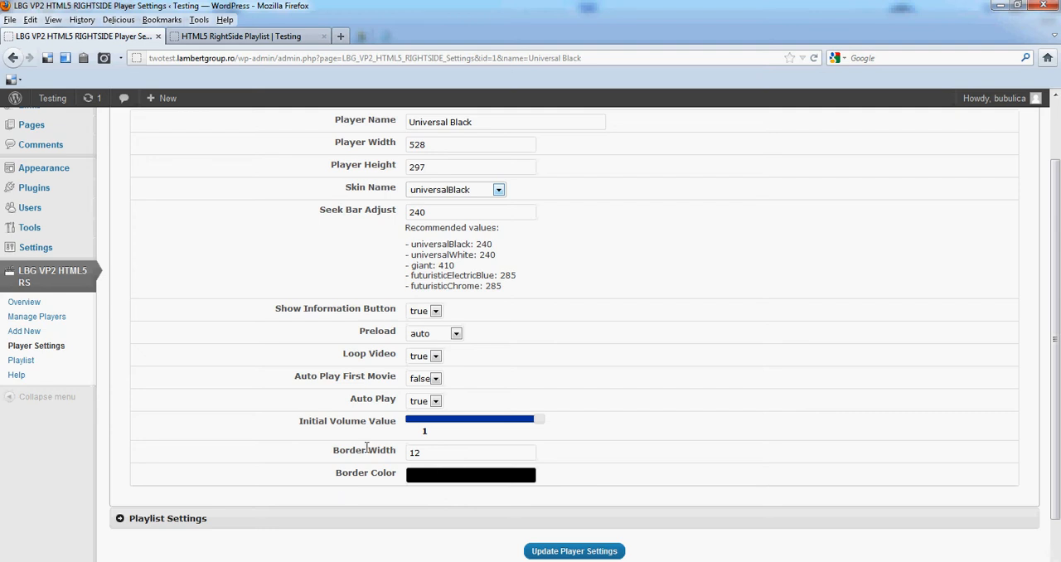
Pick border colour ba3cba for the Universal Black player, unsaved
click(471, 474)
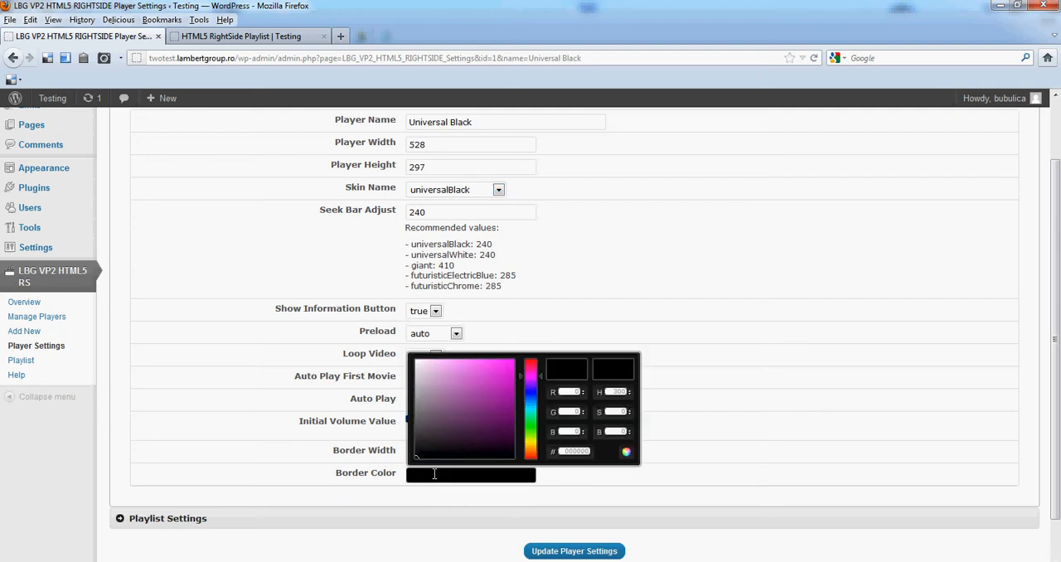
click(484, 384)
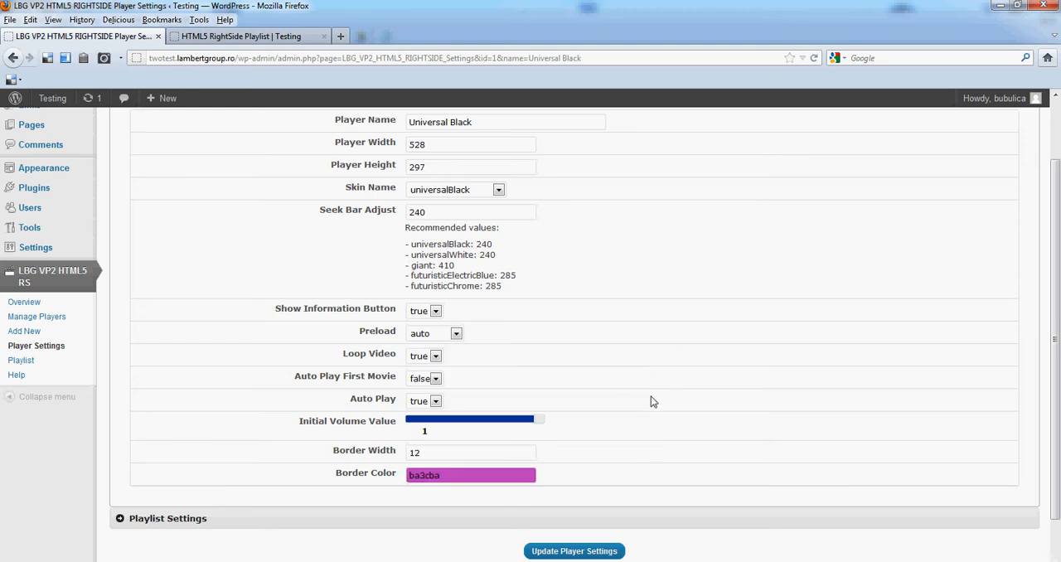
scroll(up, 3)
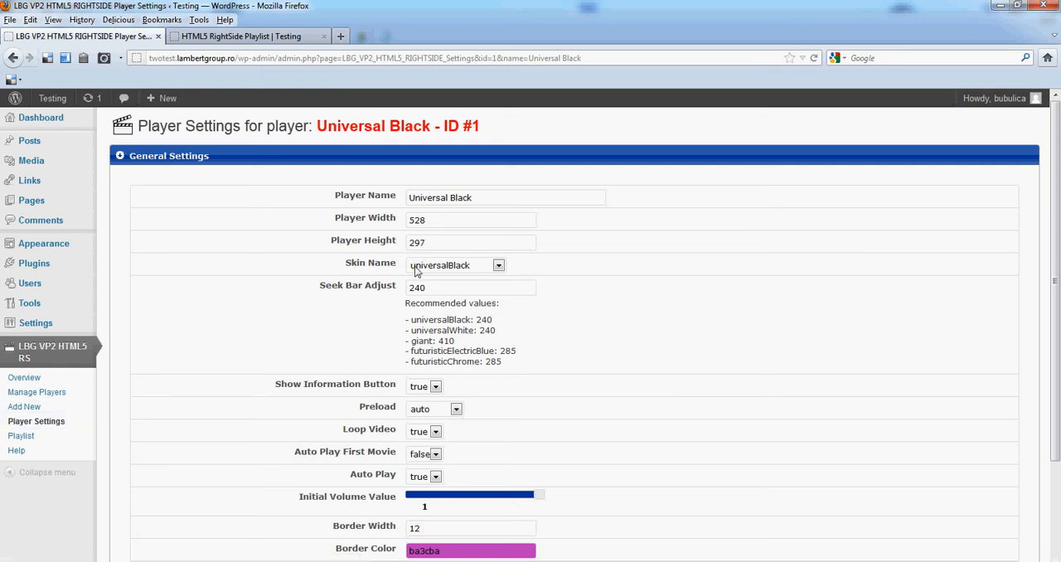
mouse_move(486, 275)
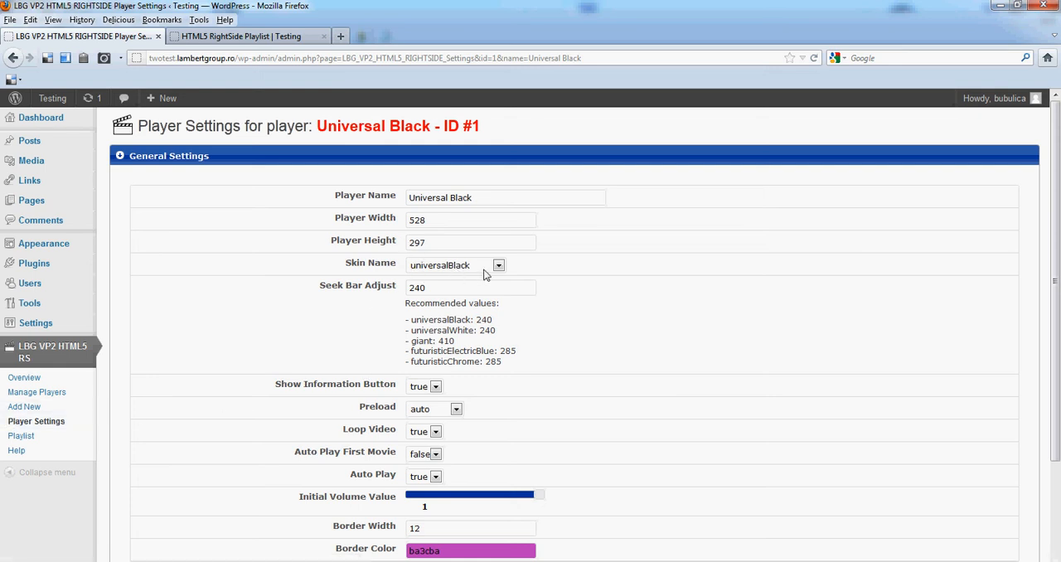
Switch the player to the giant skin and set Seek Bar Adjust to 410
click(498, 265)
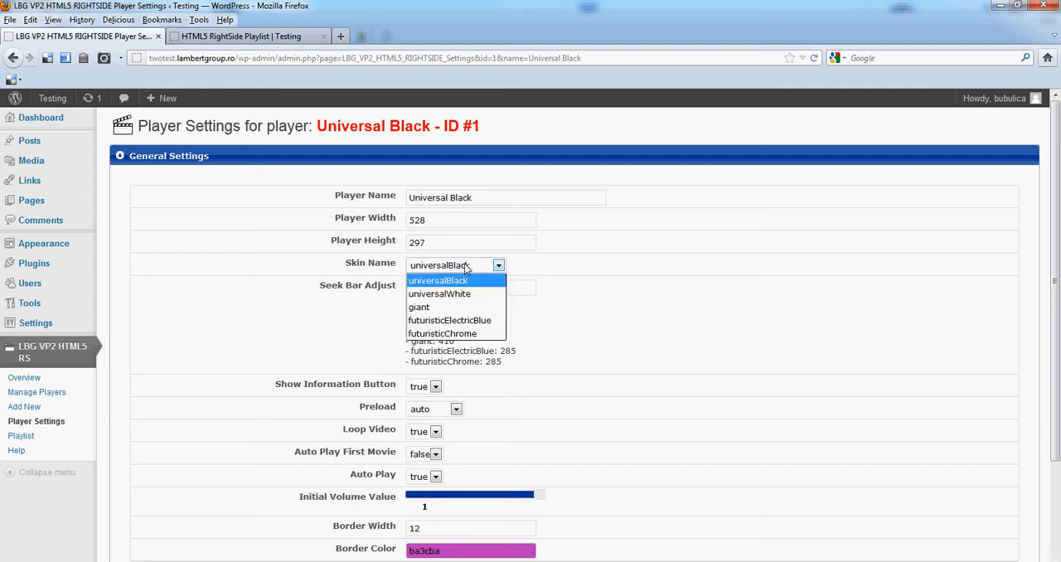
click(419, 306)
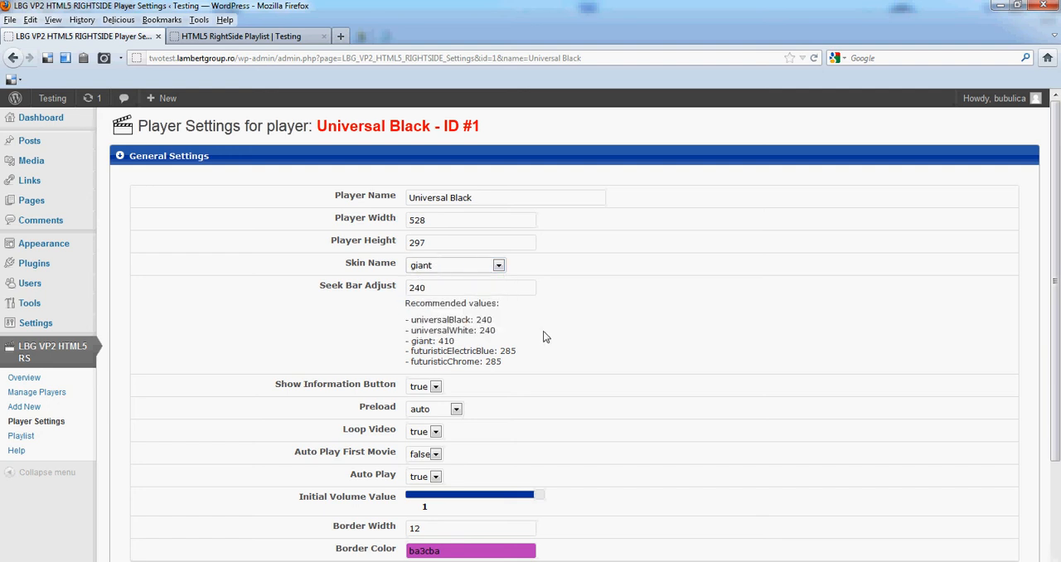
mouse_move(479, 265)
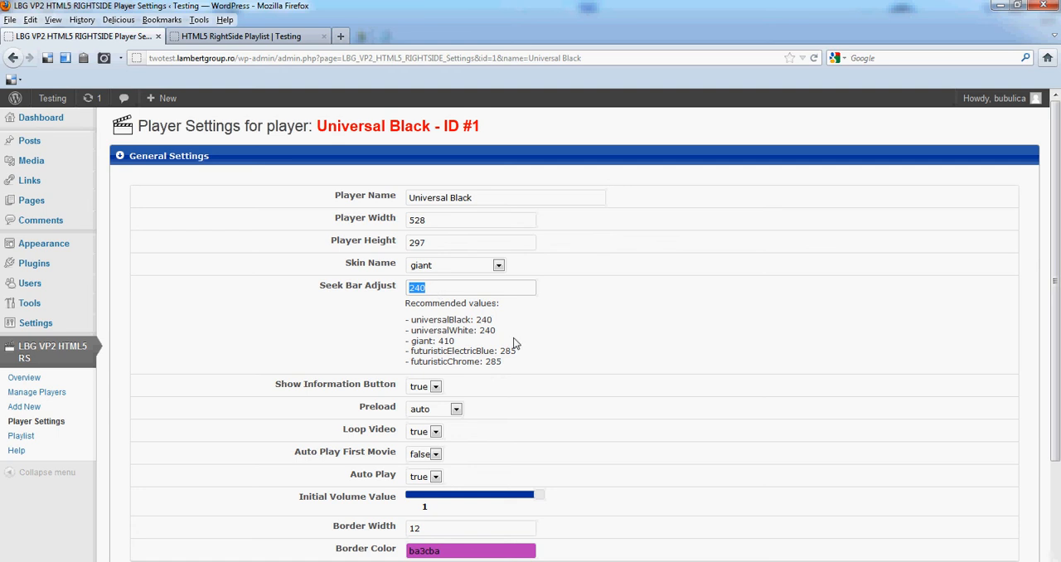
text(410)
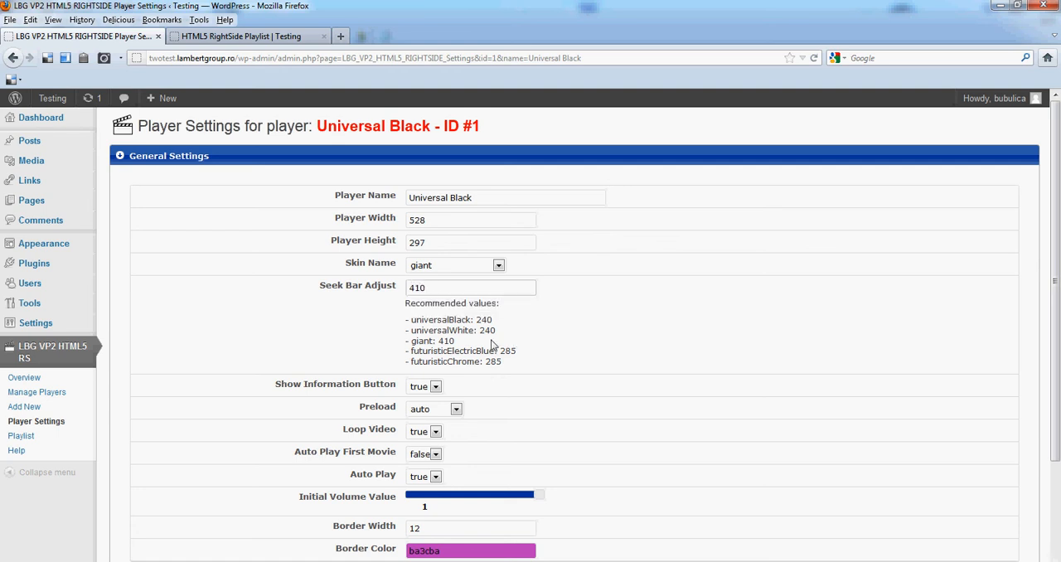
scroll(down, 3)
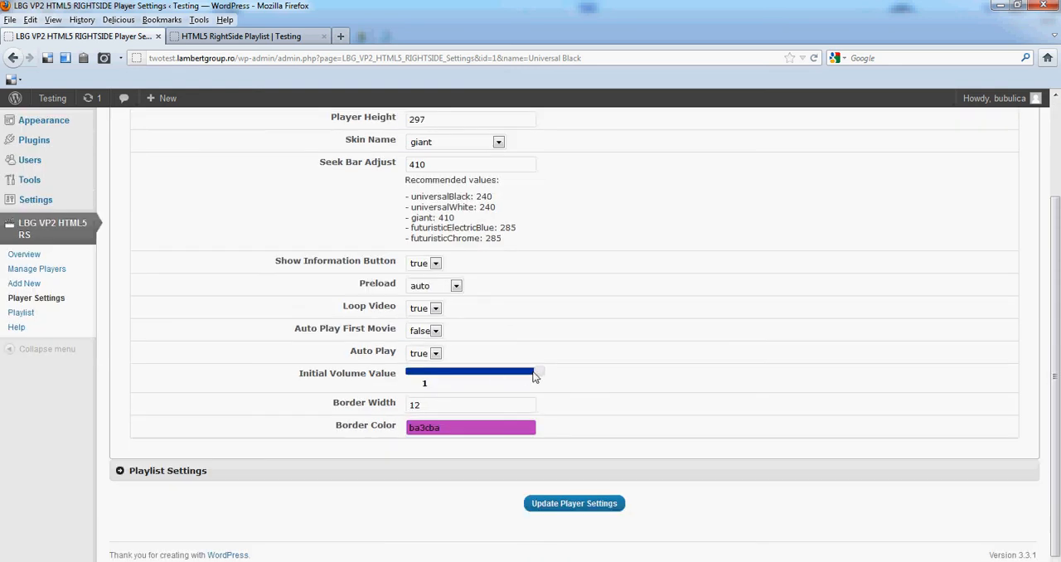
Set initial volume 0.7 and border colour 00d9ff, then save the player settings
drag(537, 371, 498, 371)
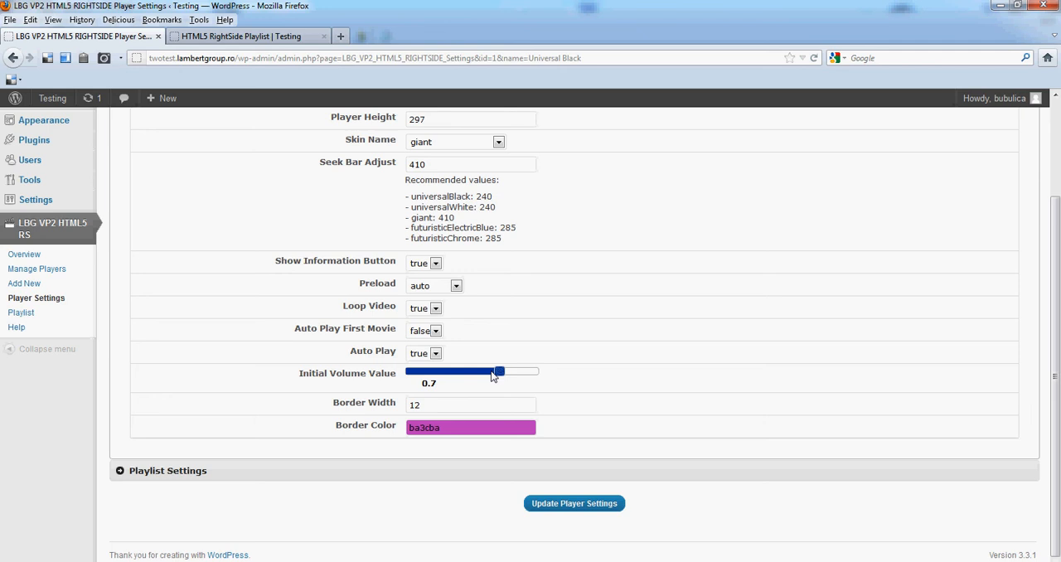
click(470, 427)
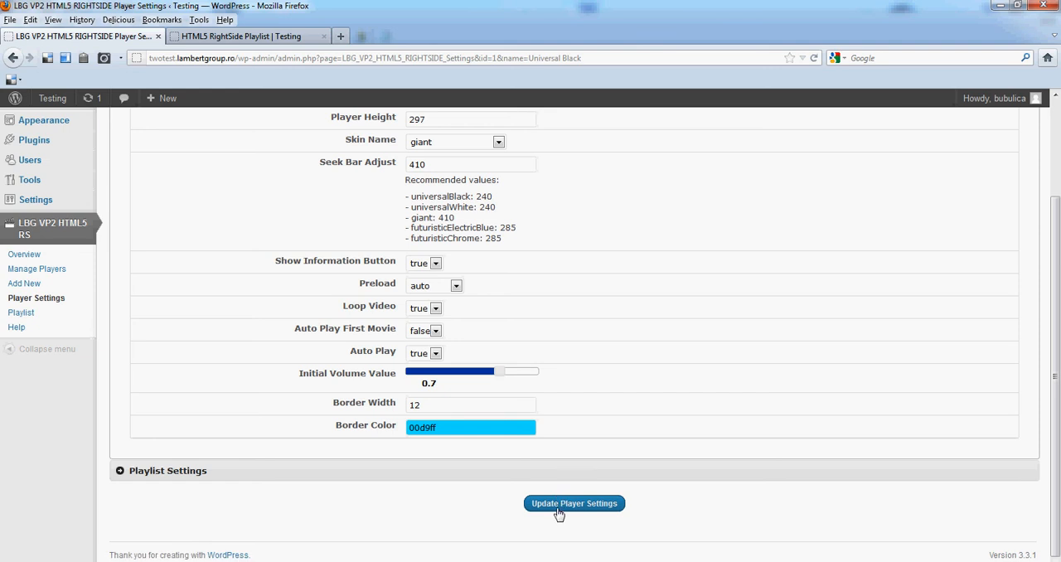
click(574, 503)
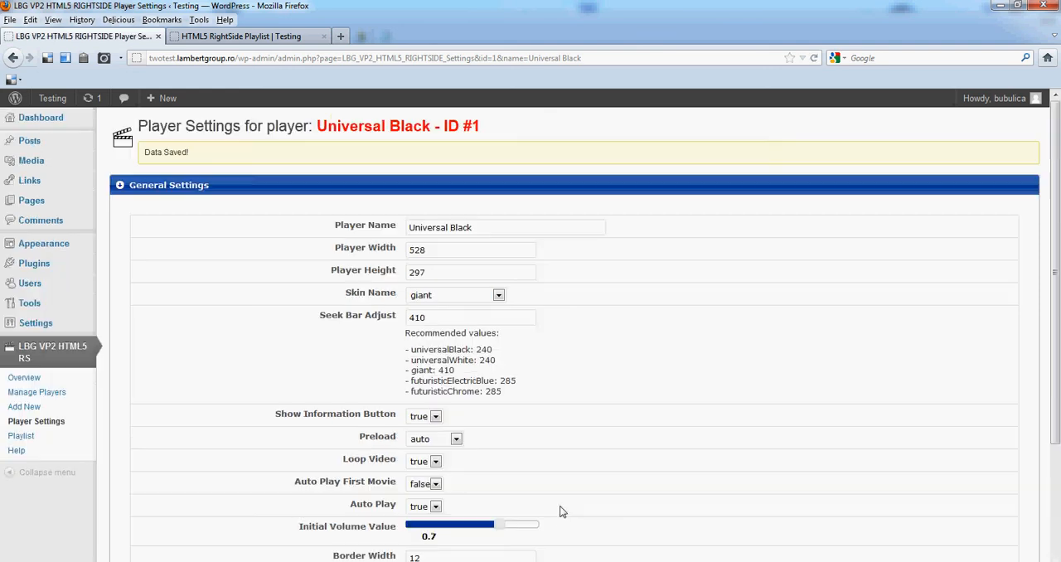
click(245, 36)
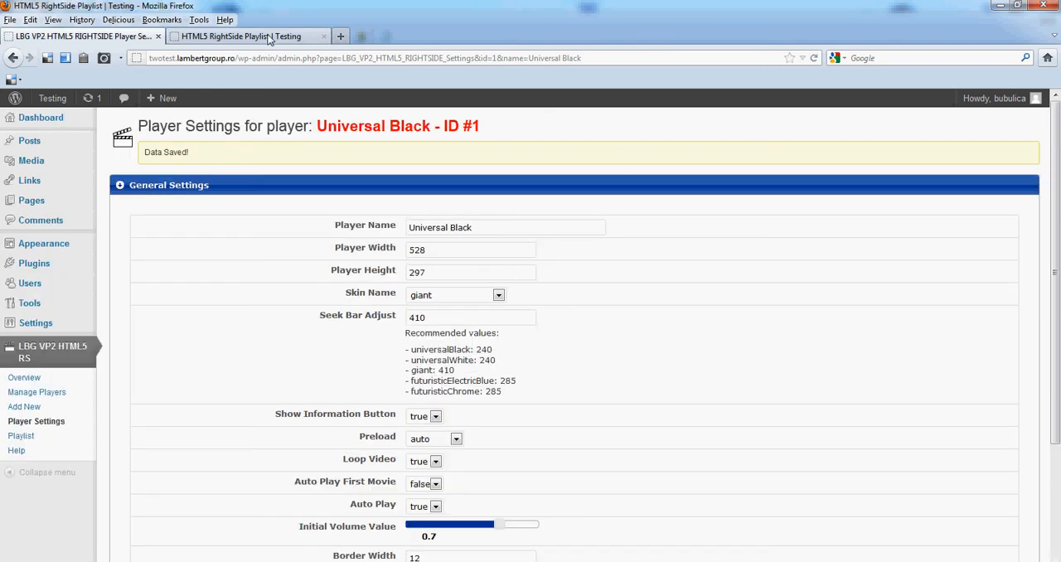
Reload the HTML5 RightSide Playlist preview page to show the updated player
click(241, 35)
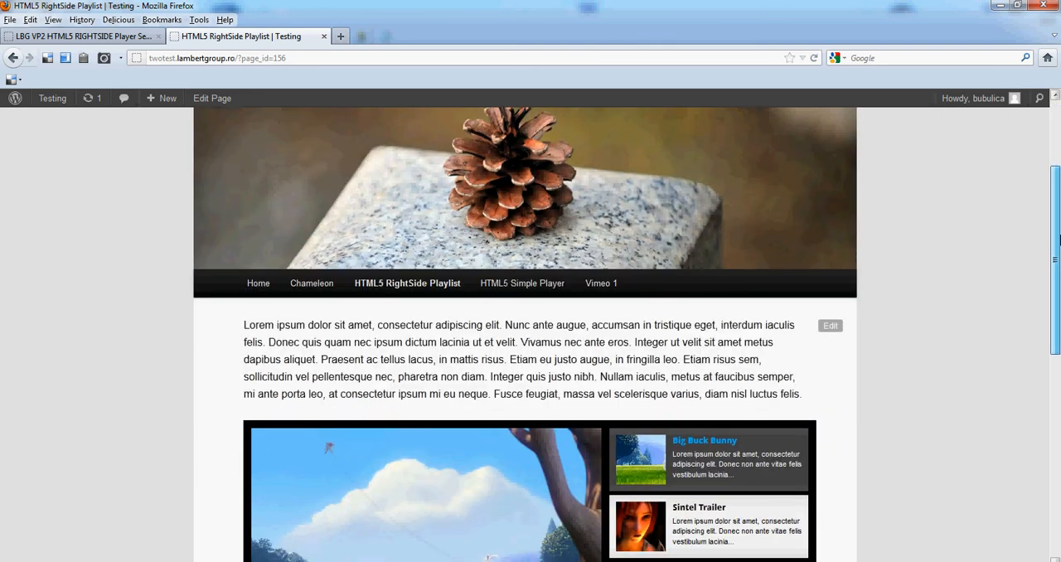
scroll(down, 3)
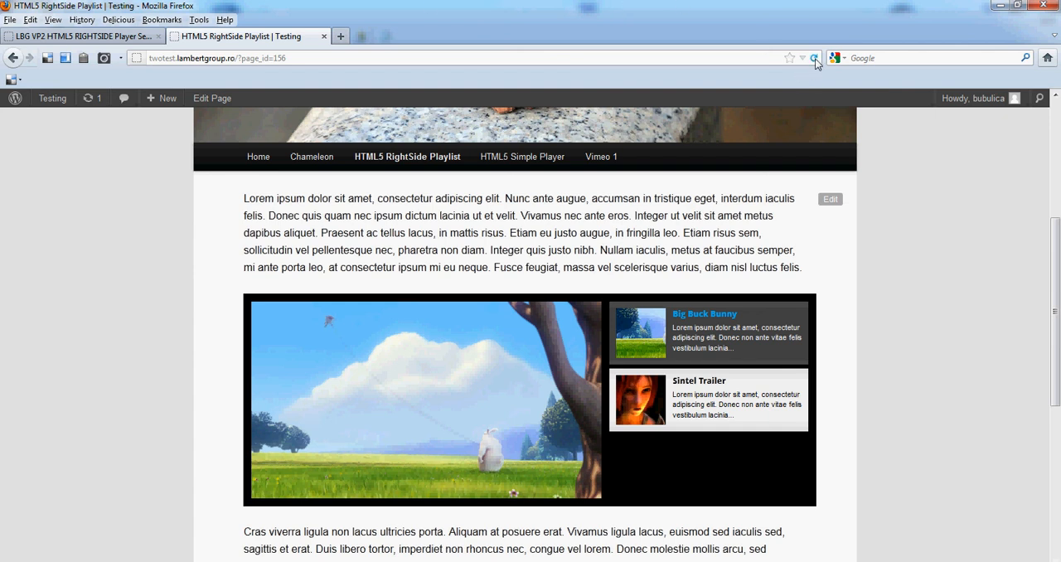
click(814, 57)
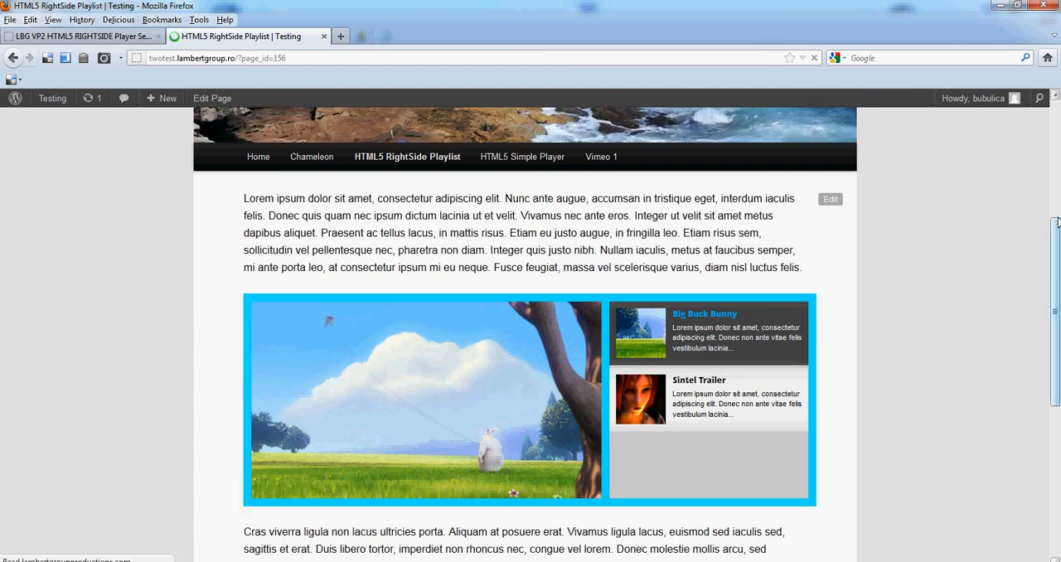
mouse_move(423, 399)
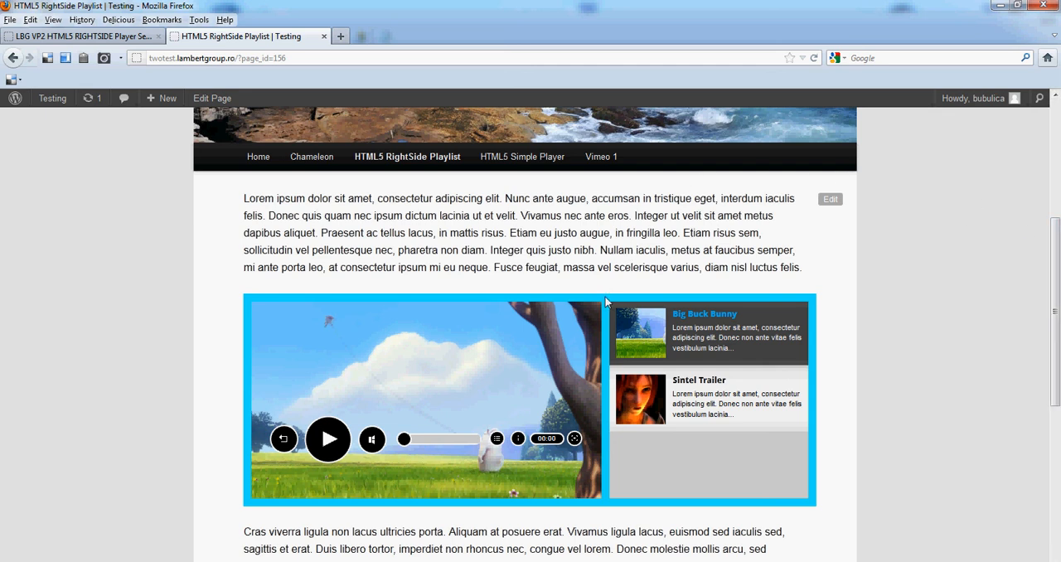
mouse_move(422, 306)
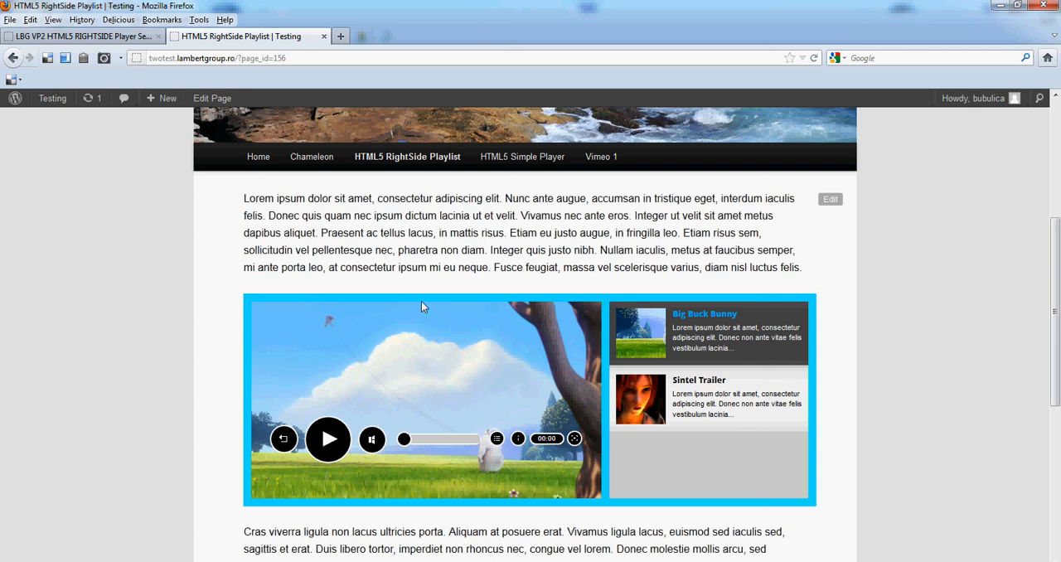
Play the video in the cyan-bordered giant-skin player, then pause it
click(328, 439)
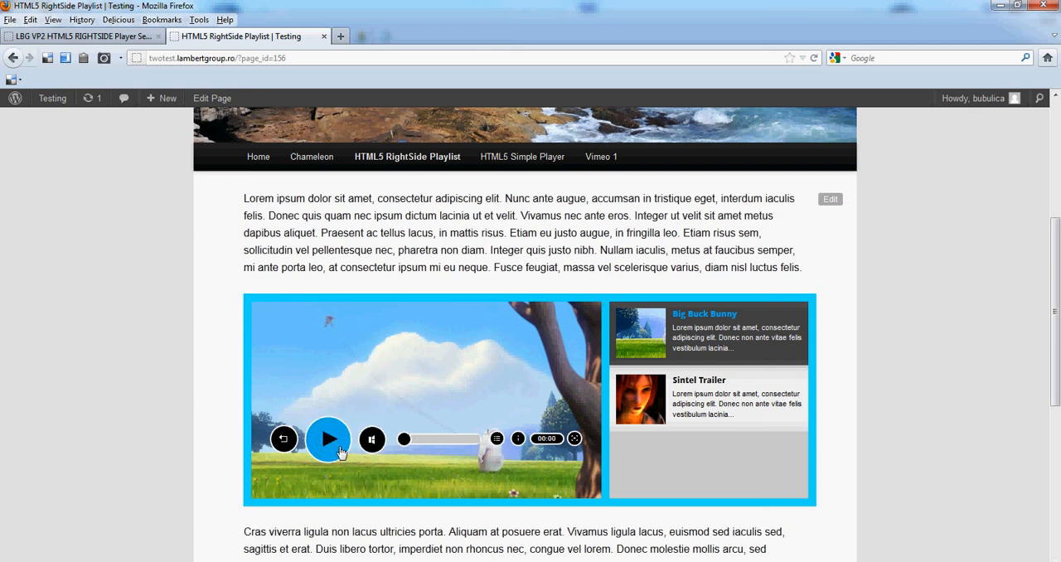
click(329, 438)
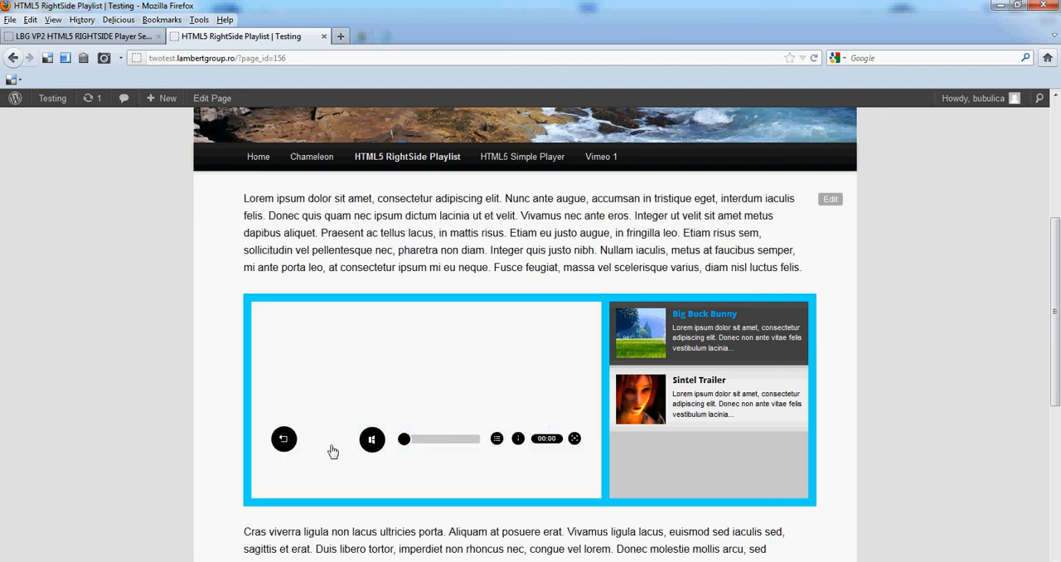
click(372, 439)
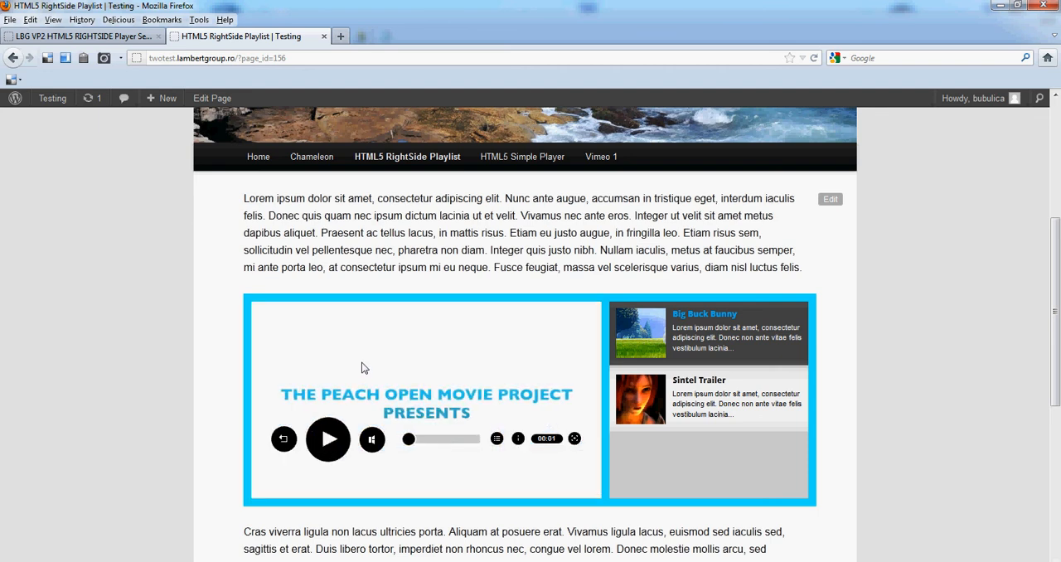